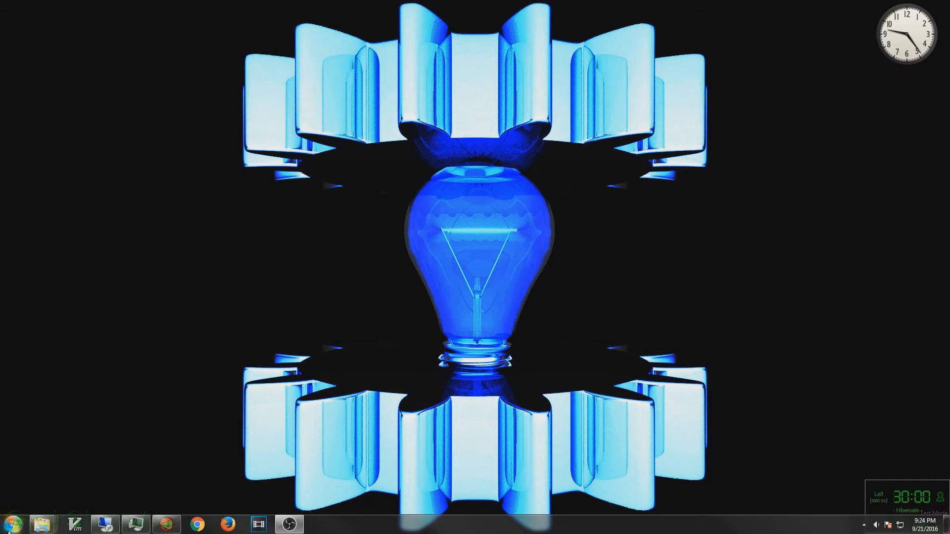
# - Open Control Panel from the Start menu
pyautogui.click(12, 522)
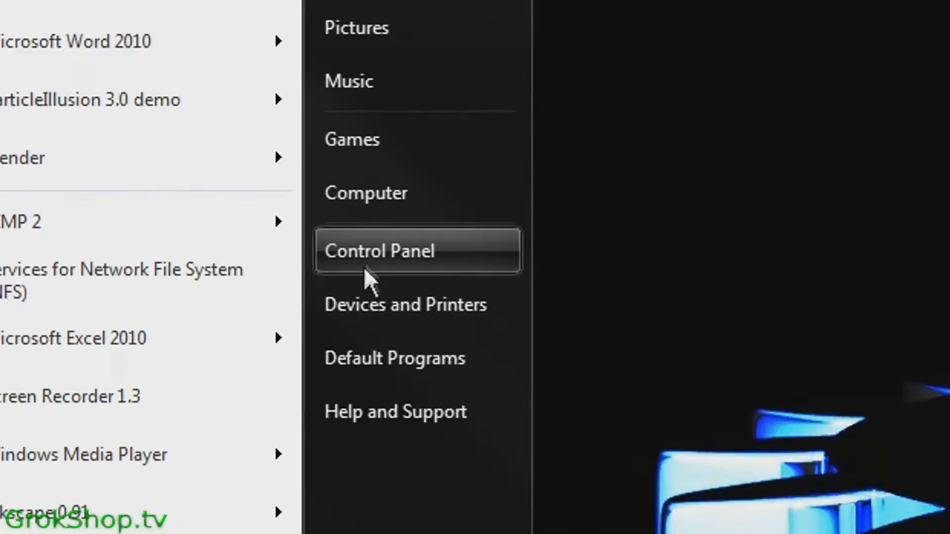
pyautogui.click(380, 251)
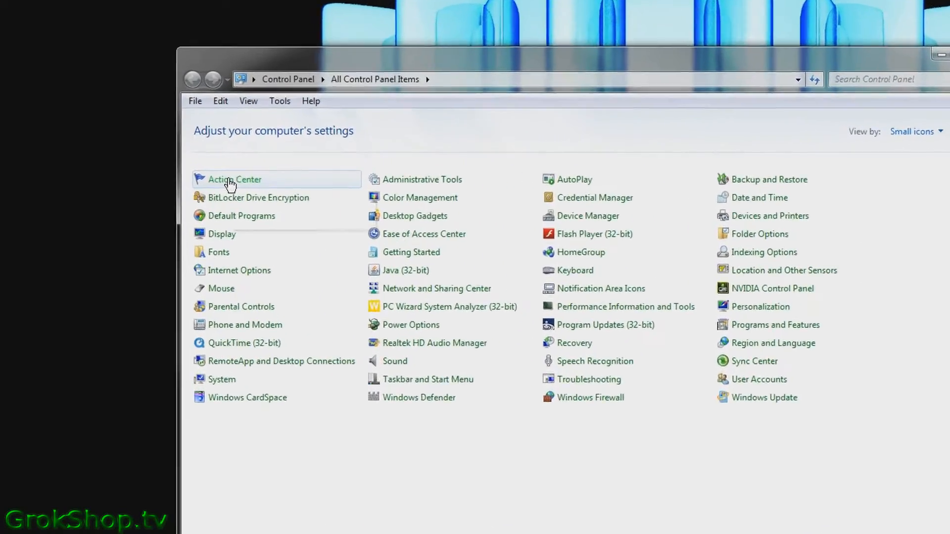
# - Open the Action Center page of Control Panel
pyautogui.click(233, 179)
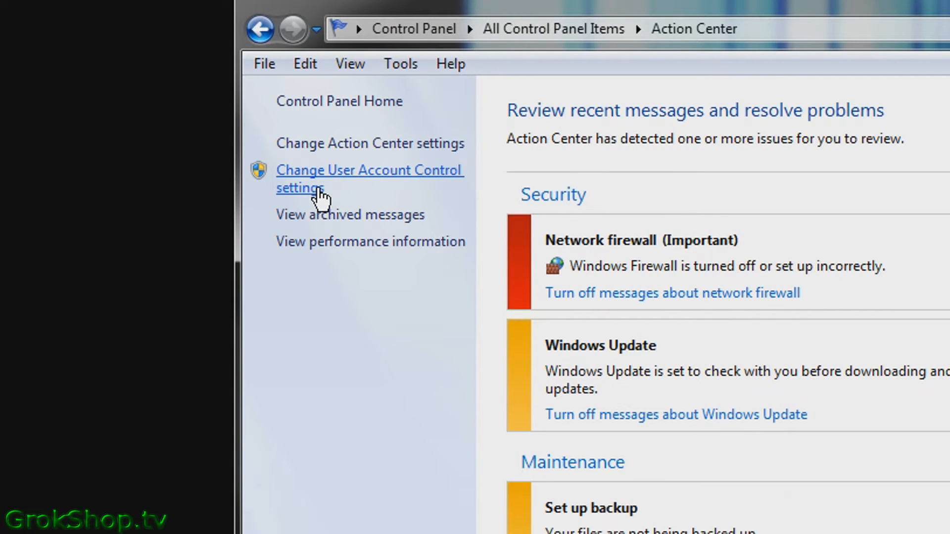
pyautogui.moveTo(331, 150)
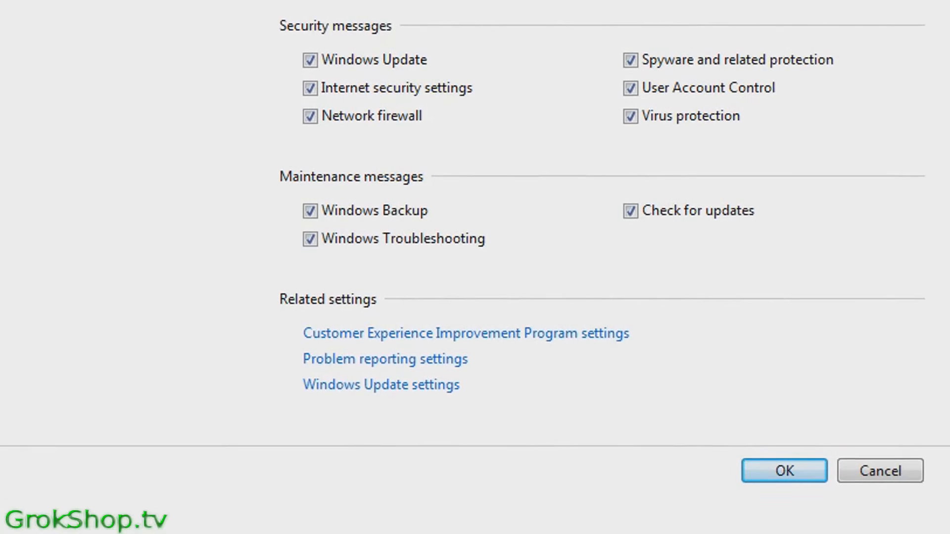
pyautogui.moveTo(479, 340)
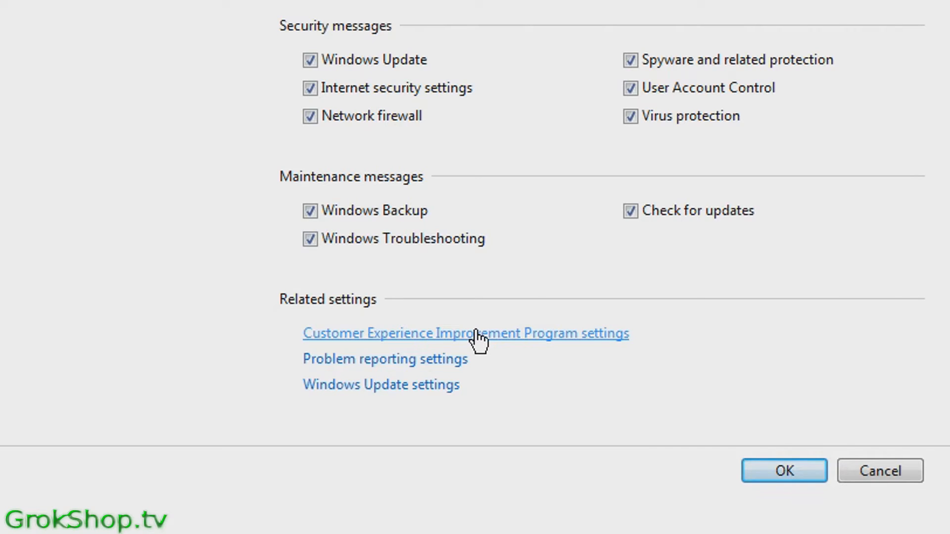
# - Confirm CEIP participation is set to 'No', then close Control Panel
pyautogui.click(467, 334)
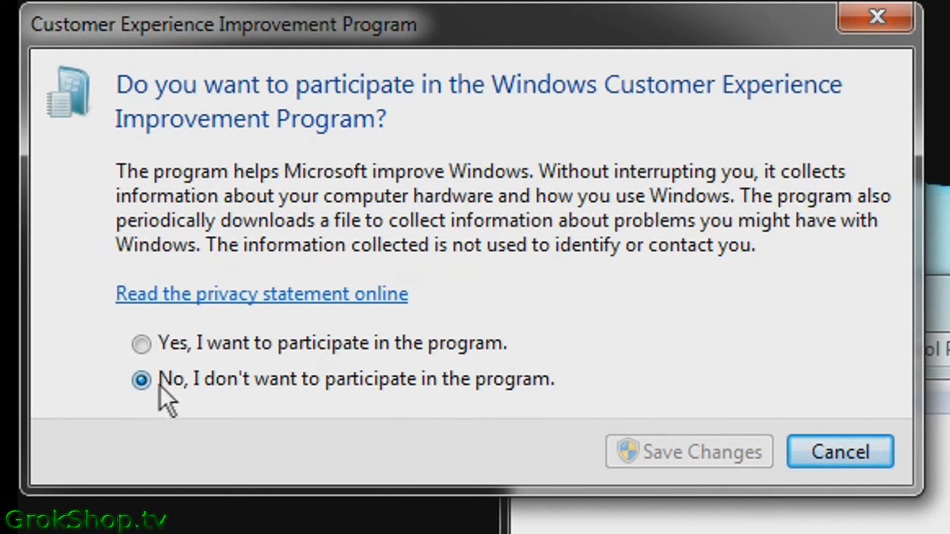
pyautogui.moveTo(160, 403)
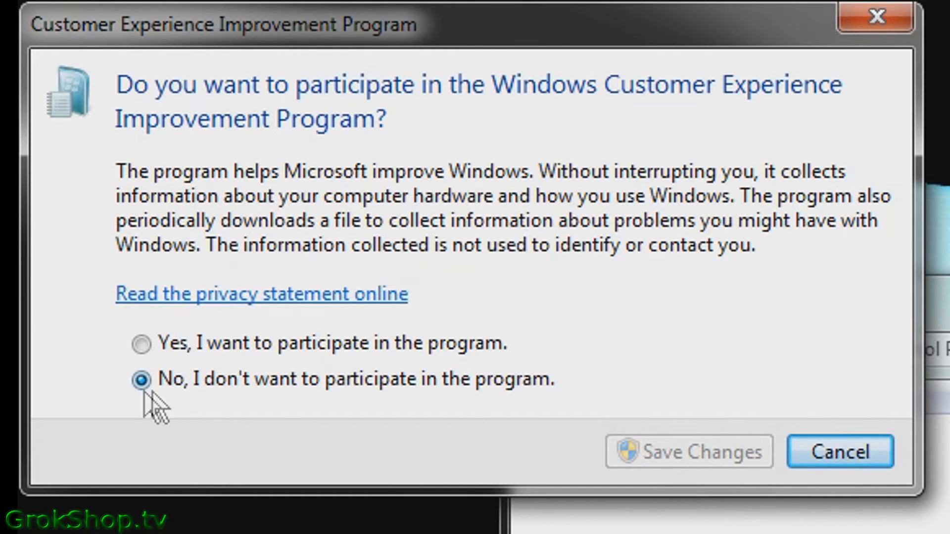
pyautogui.moveTo(782, 24)
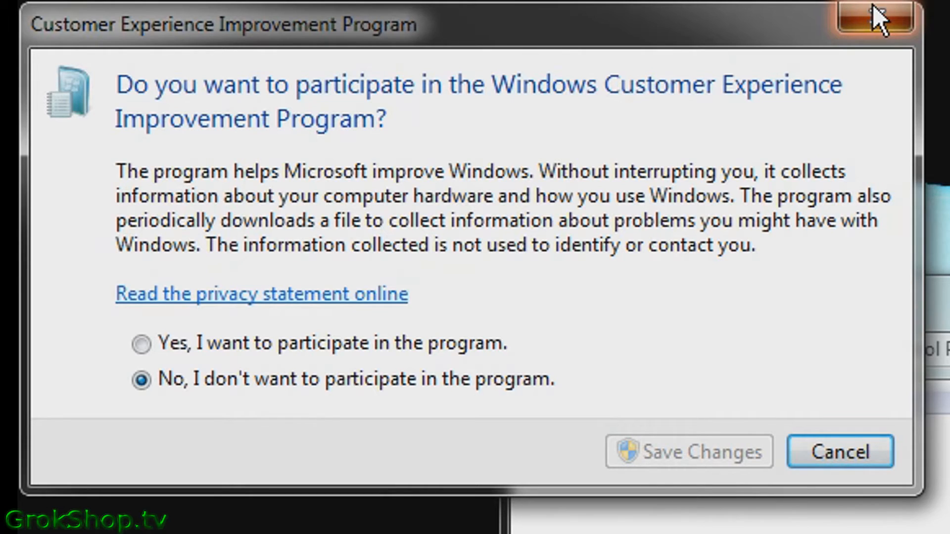
pyautogui.click(840, 451)
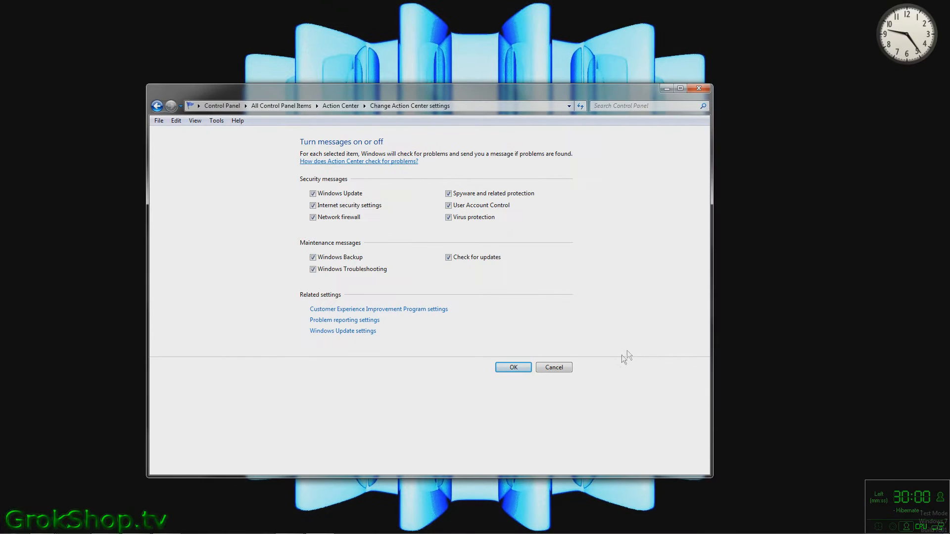
pyautogui.click(512, 367)
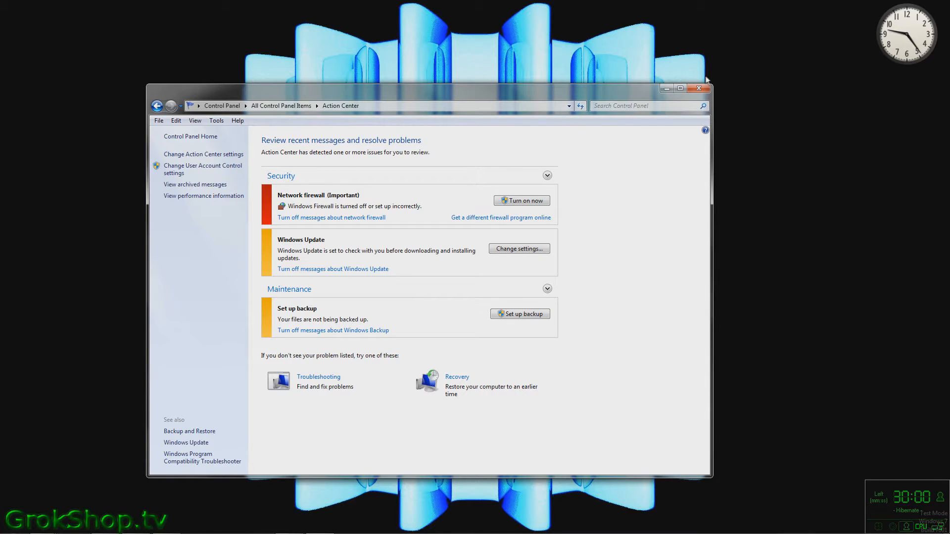
pyautogui.click(700, 88)
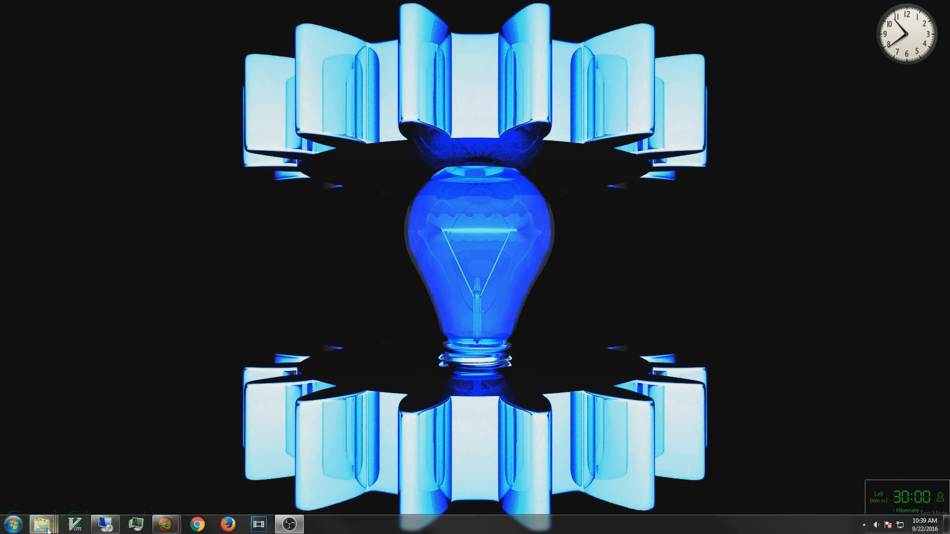
# - Launch Task Scheduler from Administrative Tools in Windows Explorer
pyautogui.click(12, 524)
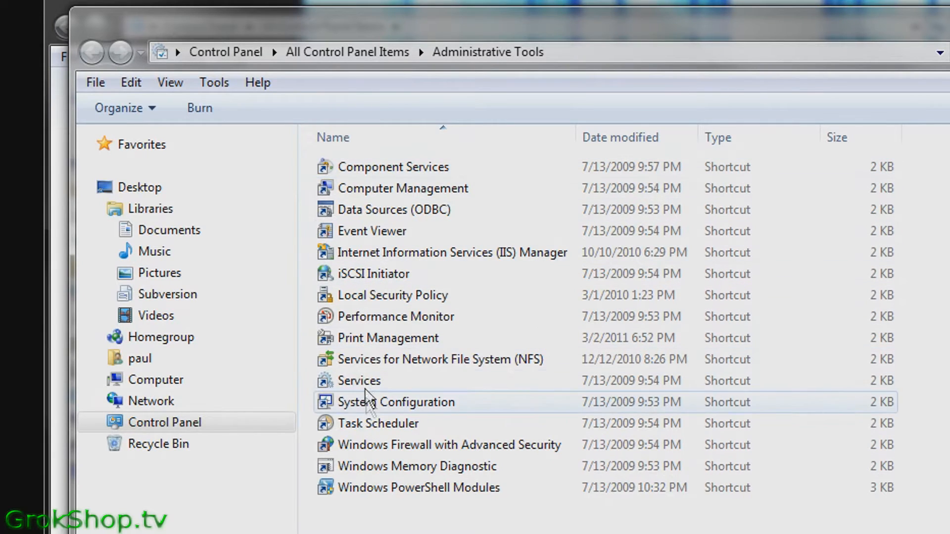
pyautogui.click(378, 423)
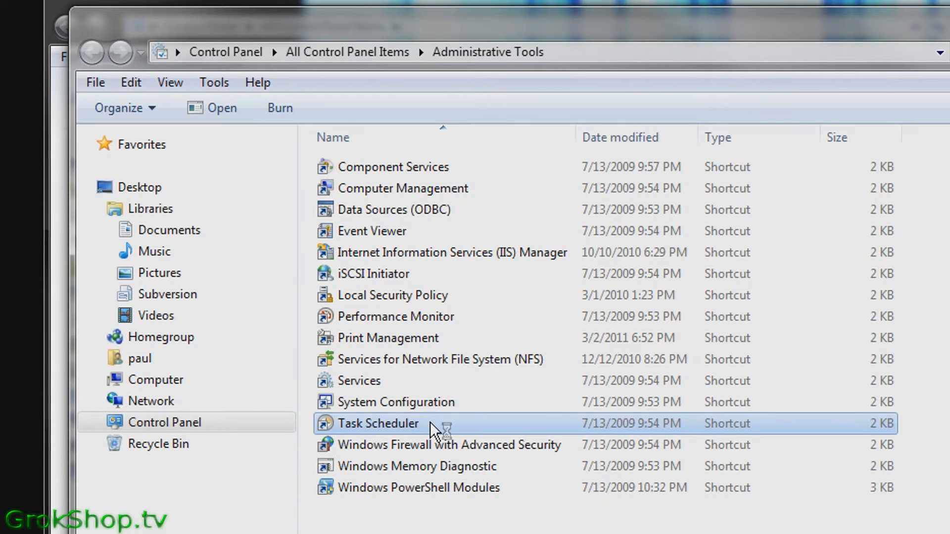
pyautogui.doubleClick(377, 424)
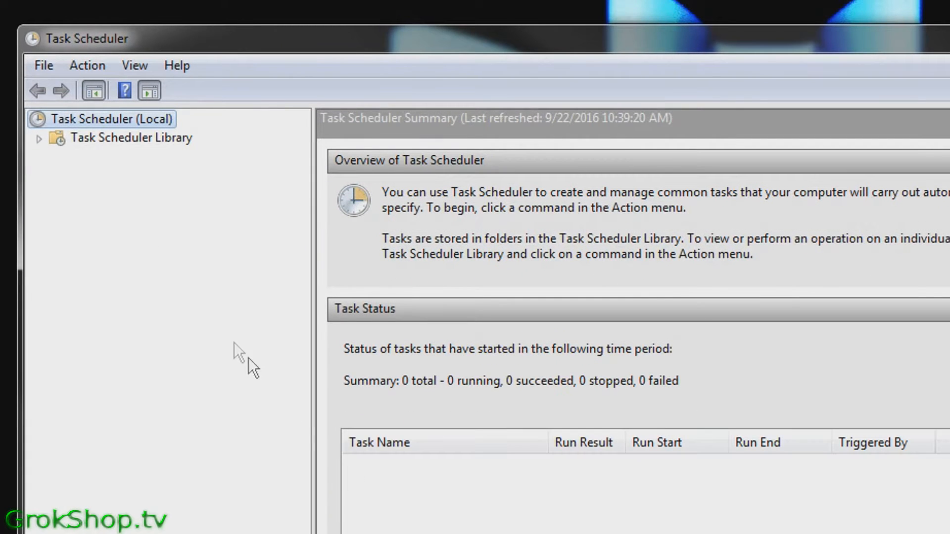
# - Expand Task Scheduler Library > Microsoft > Windows and select the Application Experience folder
pyautogui.click(38, 137)
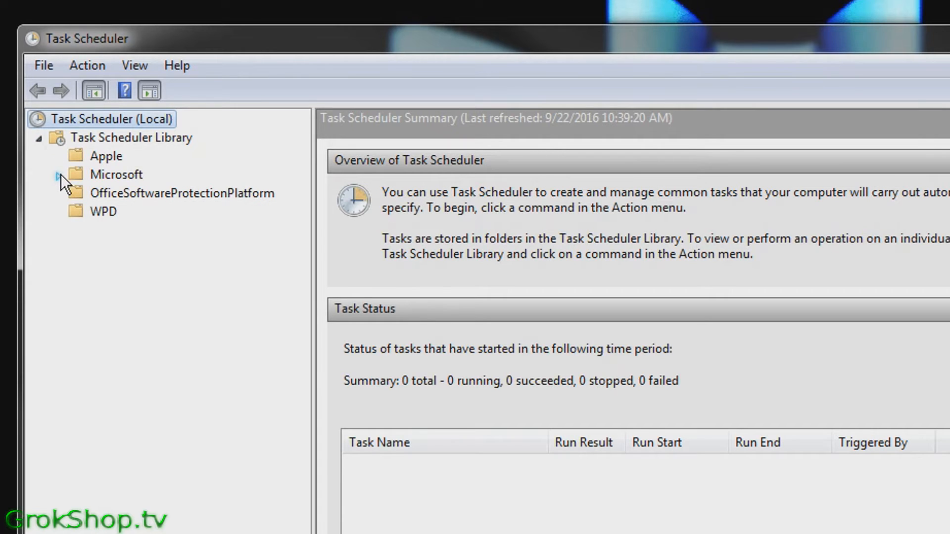
pyautogui.click(58, 174)
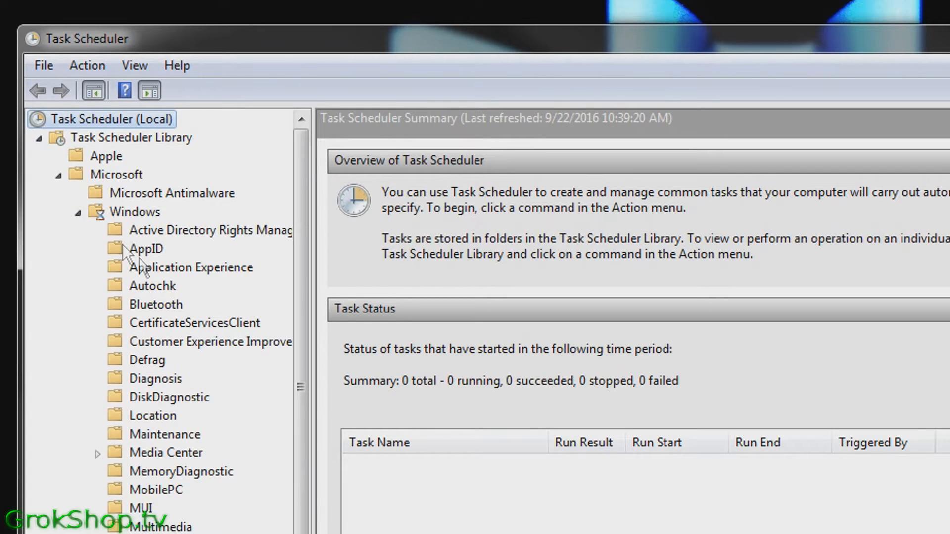
pyautogui.moveTo(151, 285)
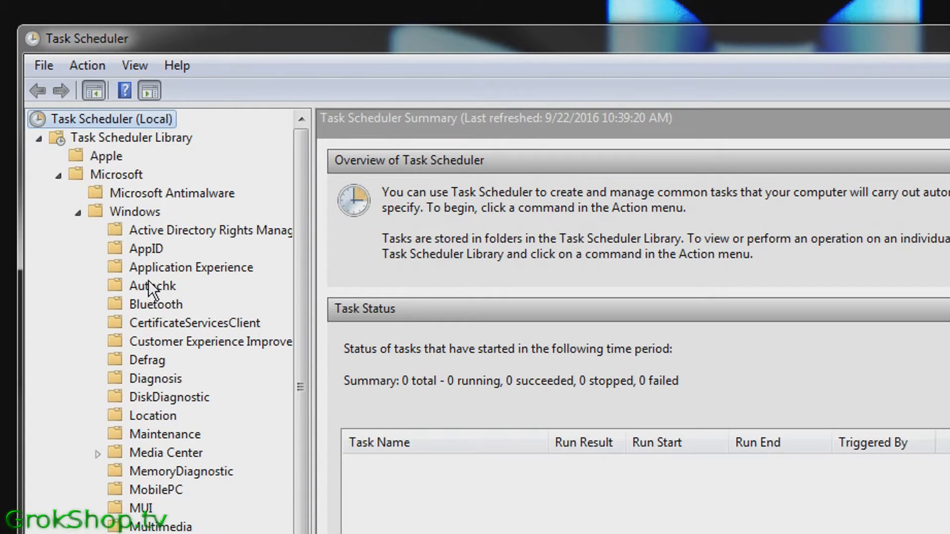
pyautogui.click(191, 267)
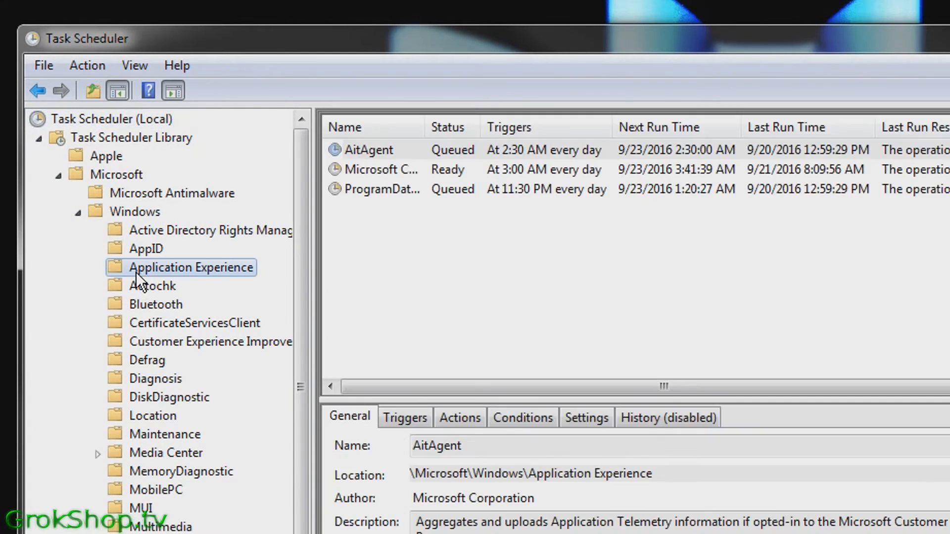
pyautogui.moveTo(420, 134)
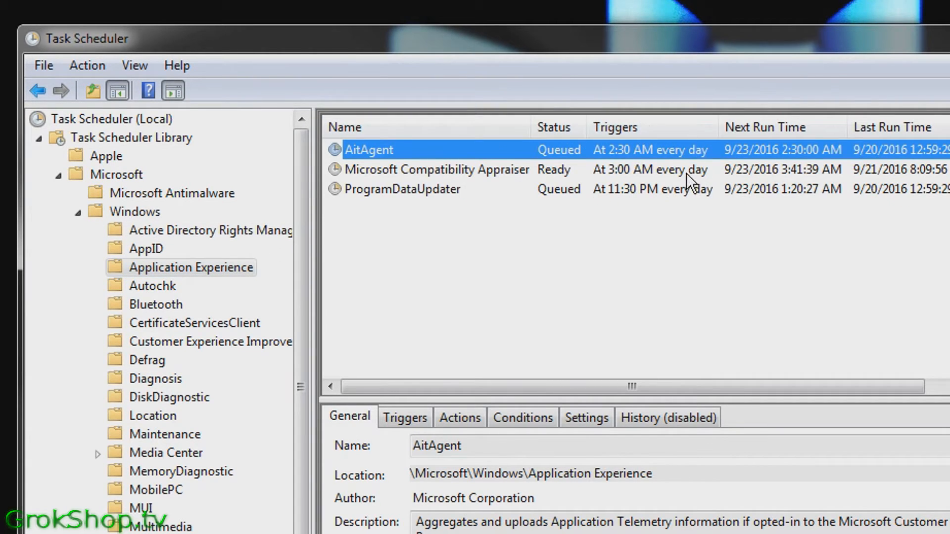
pyautogui.moveTo(813, 187)
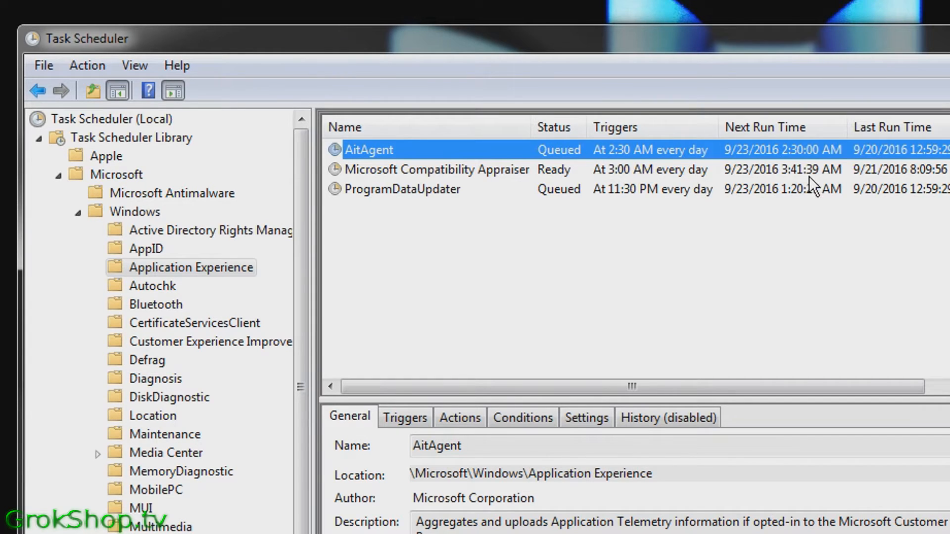
pyautogui.moveTo(522, 186)
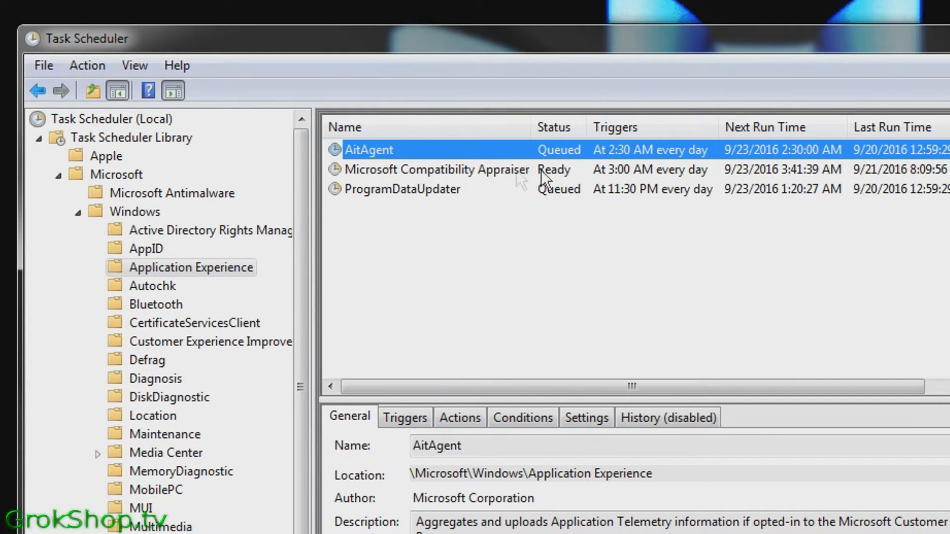
pyautogui.moveTo(560, 166)
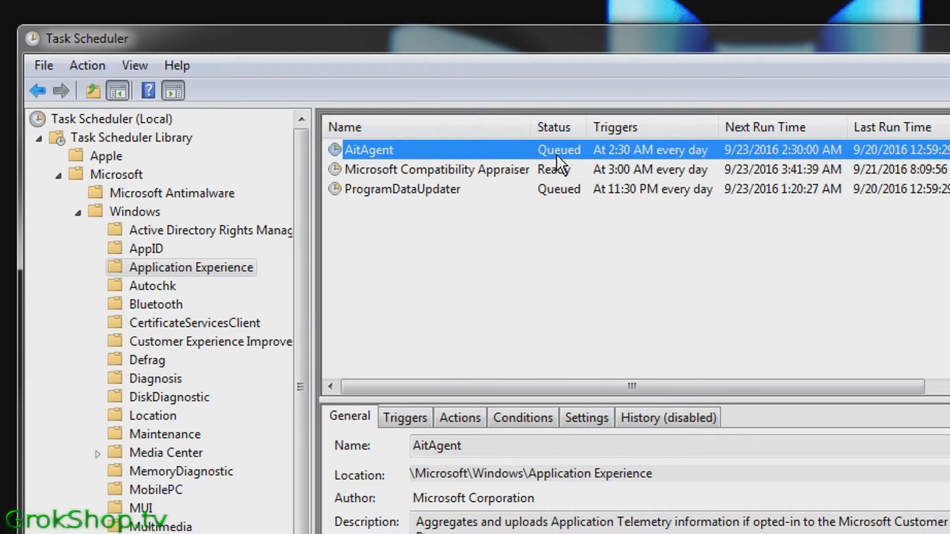
# - Disable AitAgent, Microsoft Compatibility Appraiser and ProgramDataUpdater via their context menus
pyautogui.rightClick(367, 150)
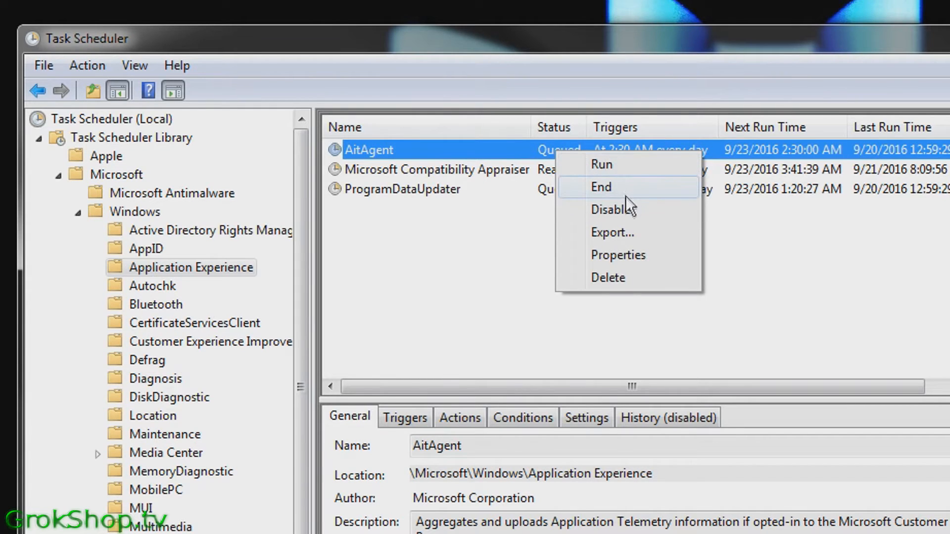
pyautogui.click(613, 209)
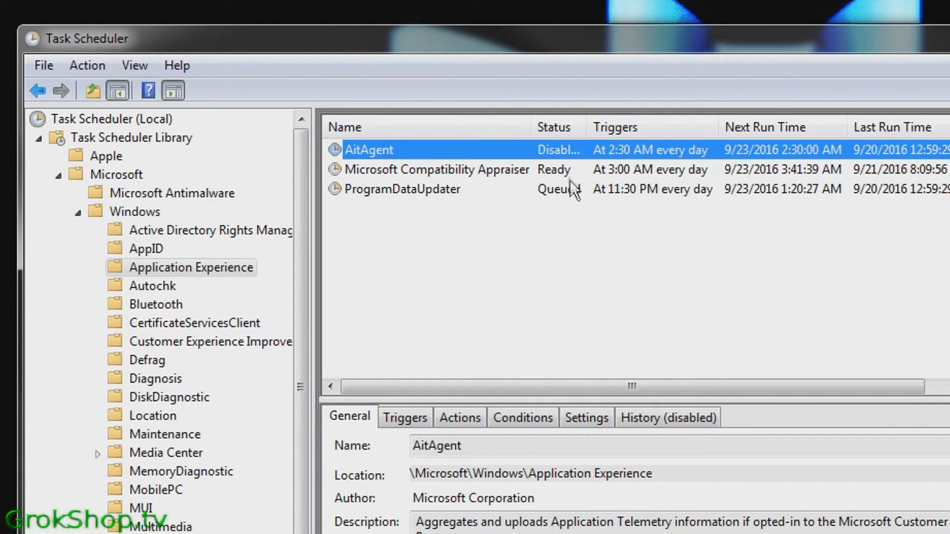
pyautogui.rightClick(434, 169)
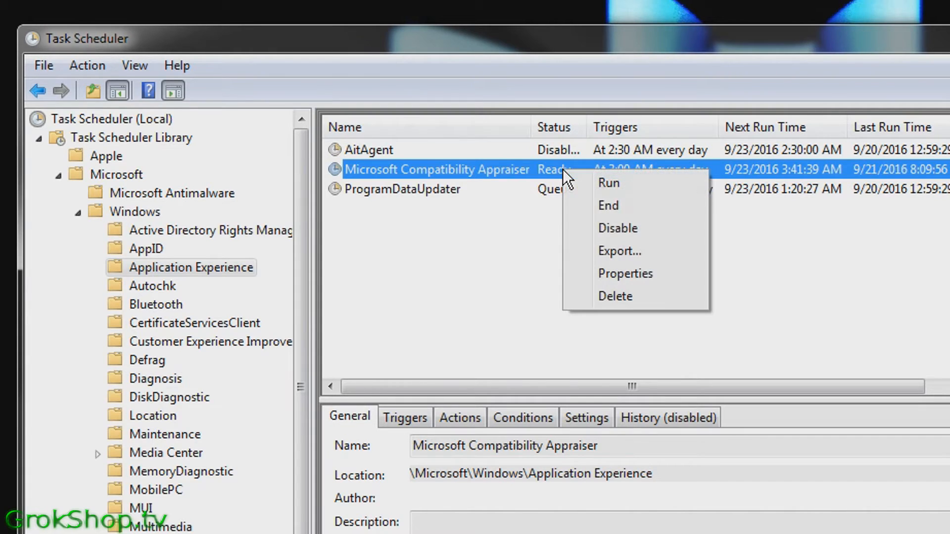
pyautogui.click(618, 228)
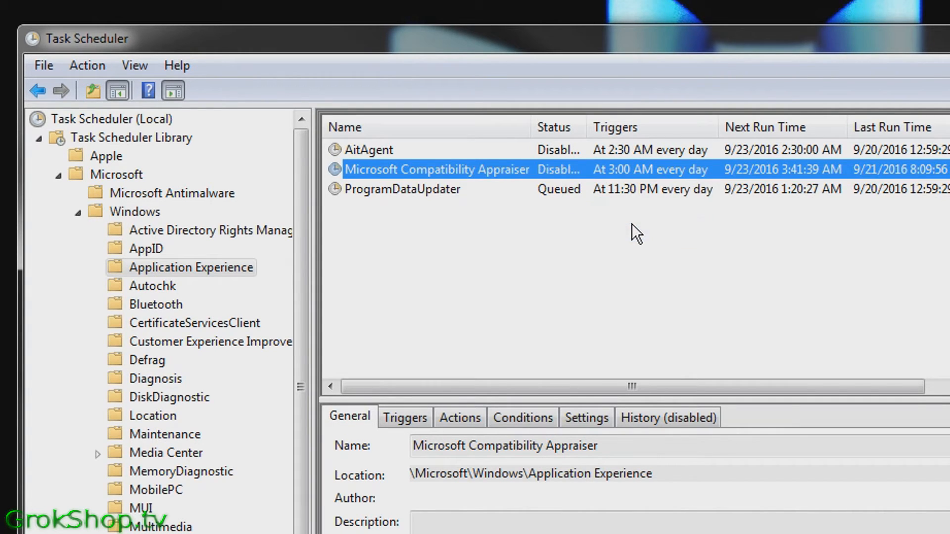
pyautogui.rightClick(403, 188)
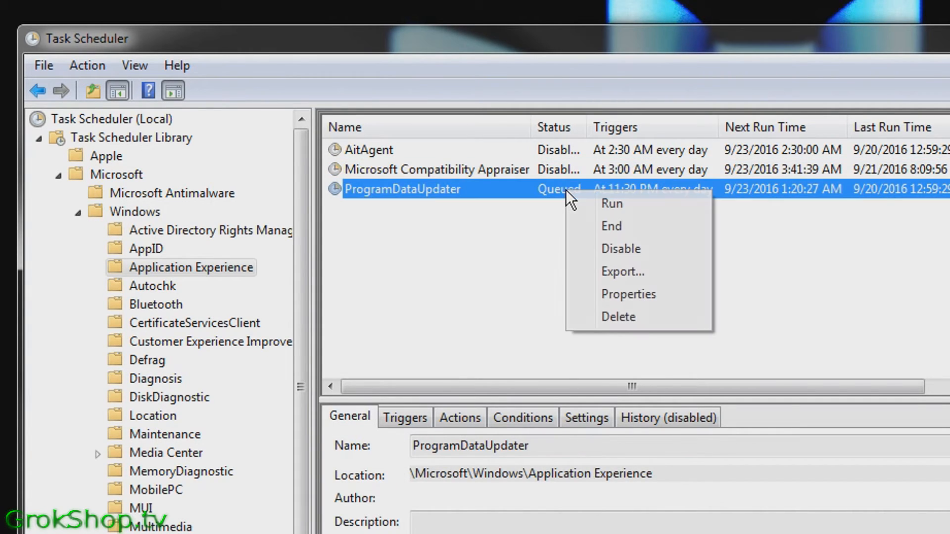
pyautogui.click(620, 249)
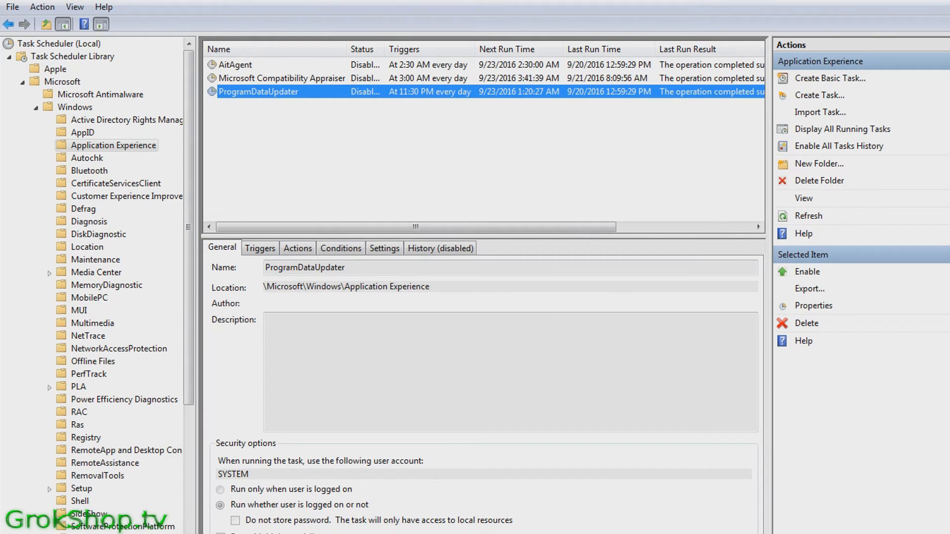
pyautogui.moveTo(108, 200)
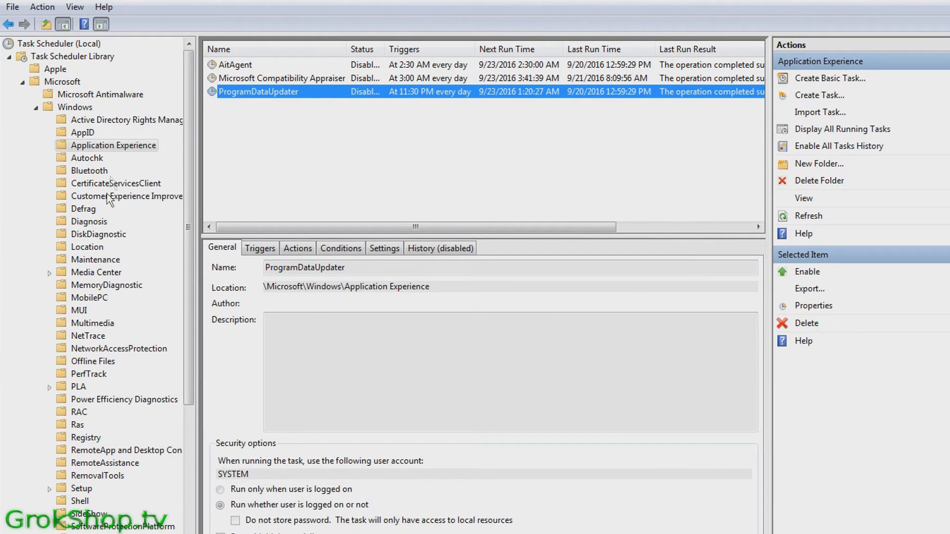
pyautogui.moveTo(119, 205)
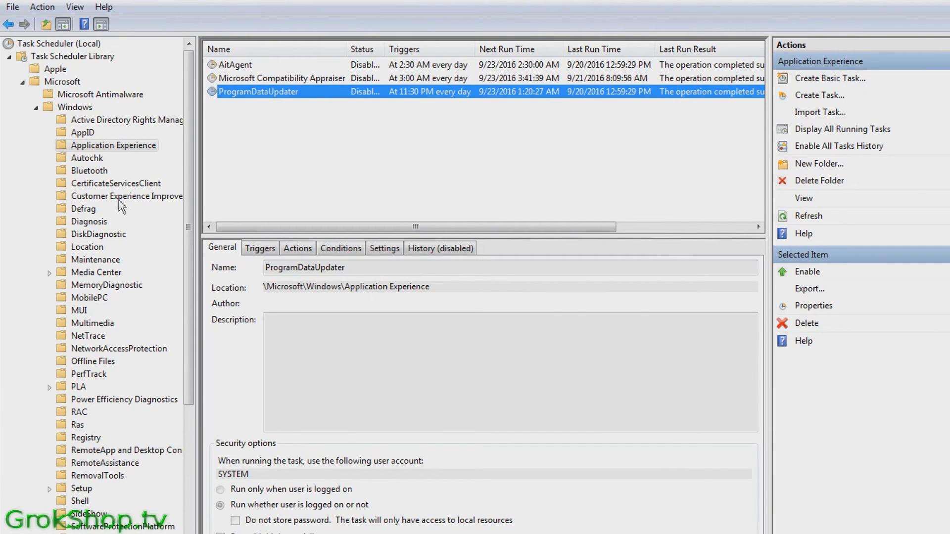
# - In the CEIP task folder, disable Consolidator, KernelCeipTask and UsbCeip
pyautogui.click(126, 196)
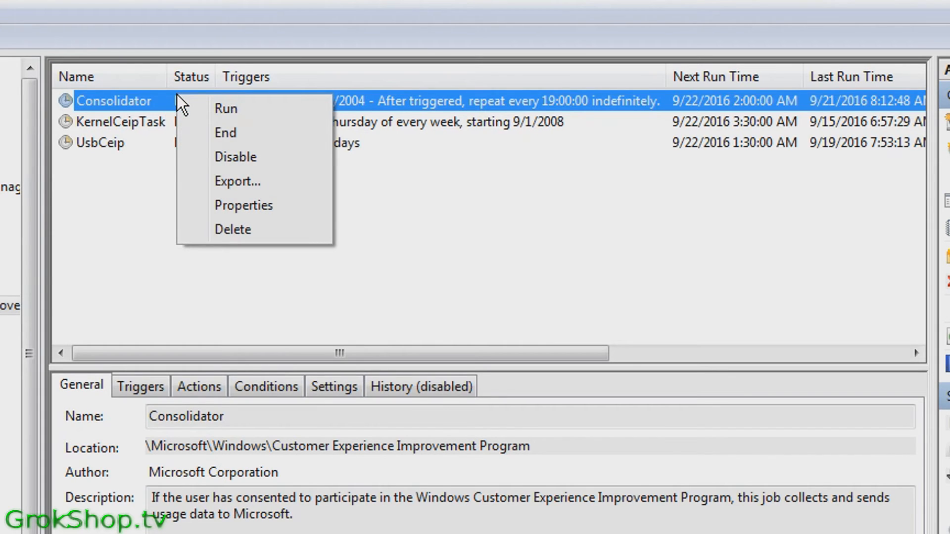
pyautogui.moveTo(218, 162)
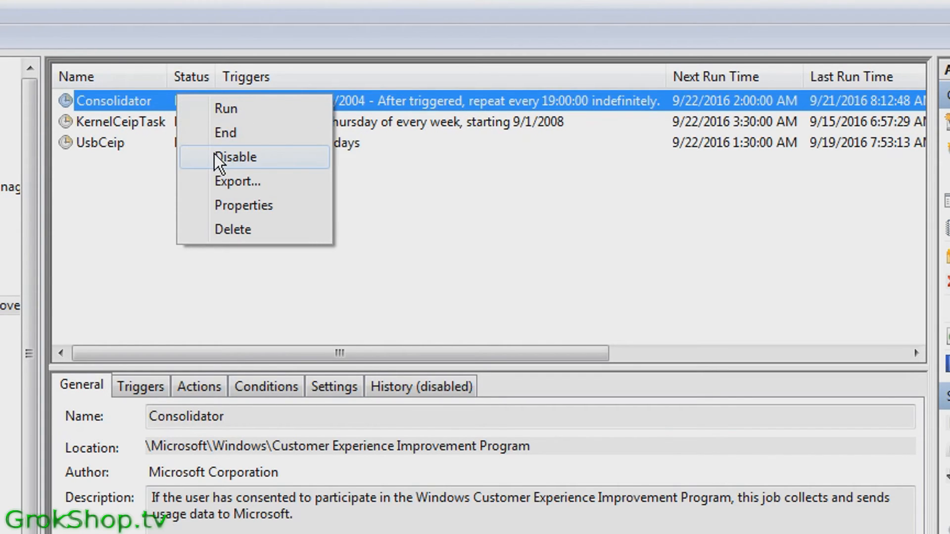
pyautogui.click(237, 157)
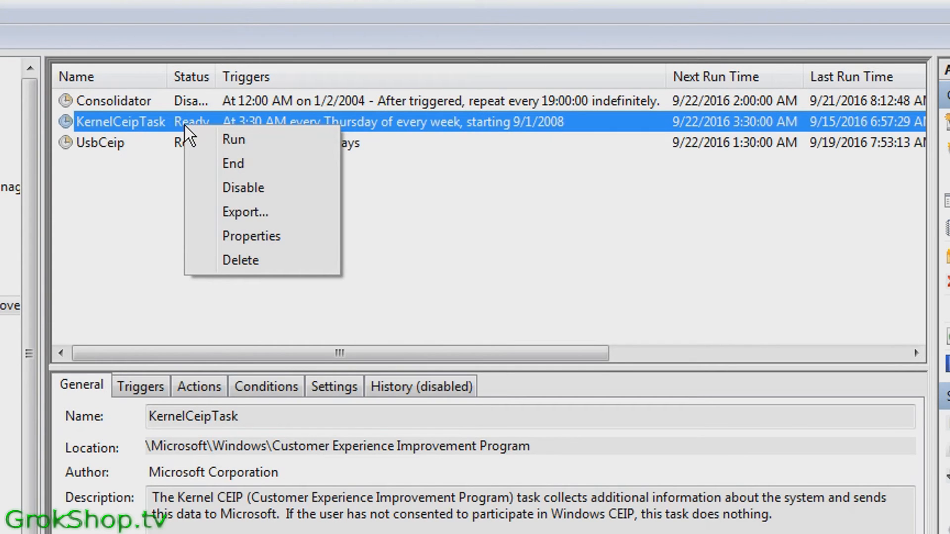
pyautogui.moveTo(243, 187)
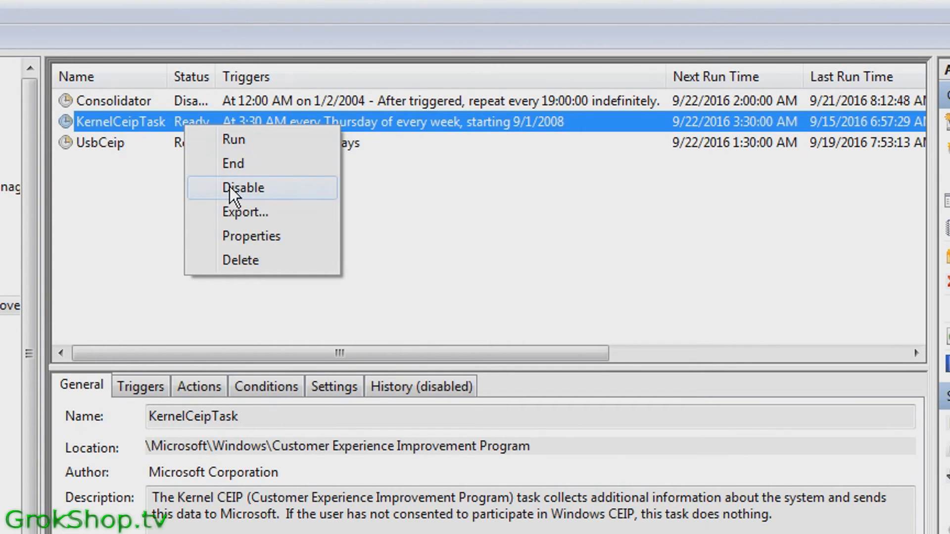
pyautogui.click(243, 188)
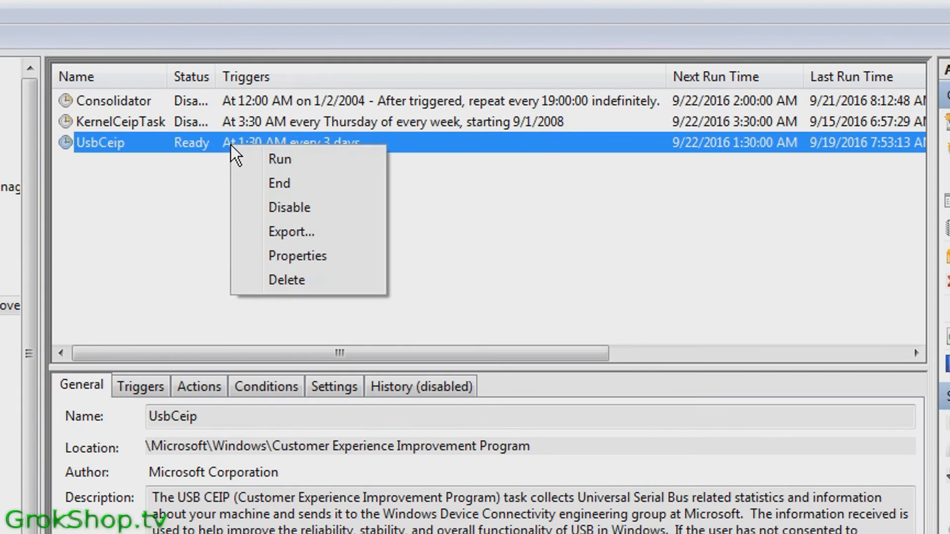
pyautogui.moveTo(289, 206)
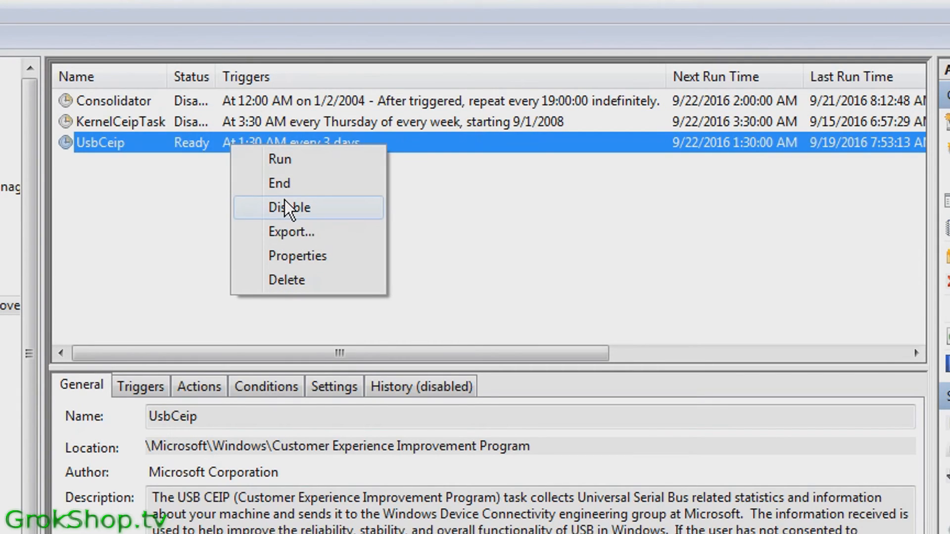
pyautogui.click(289, 207)
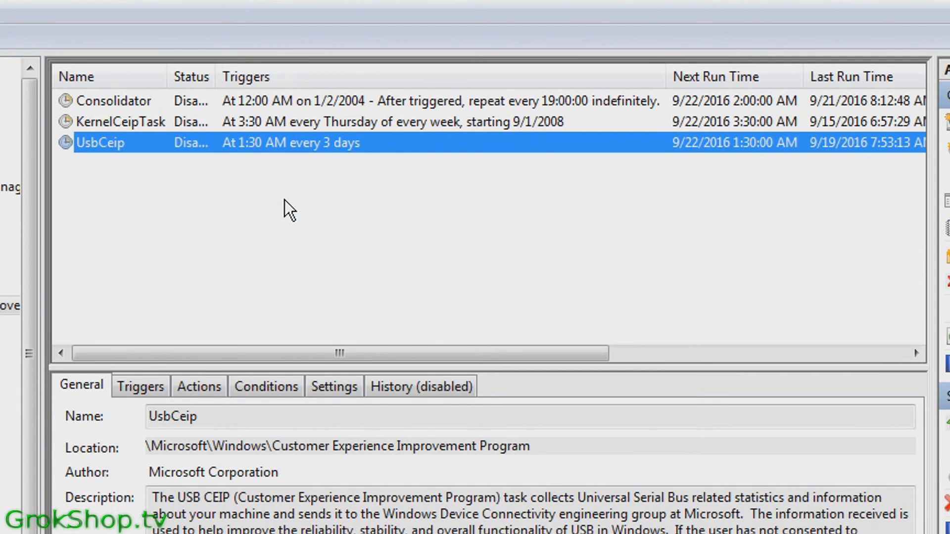